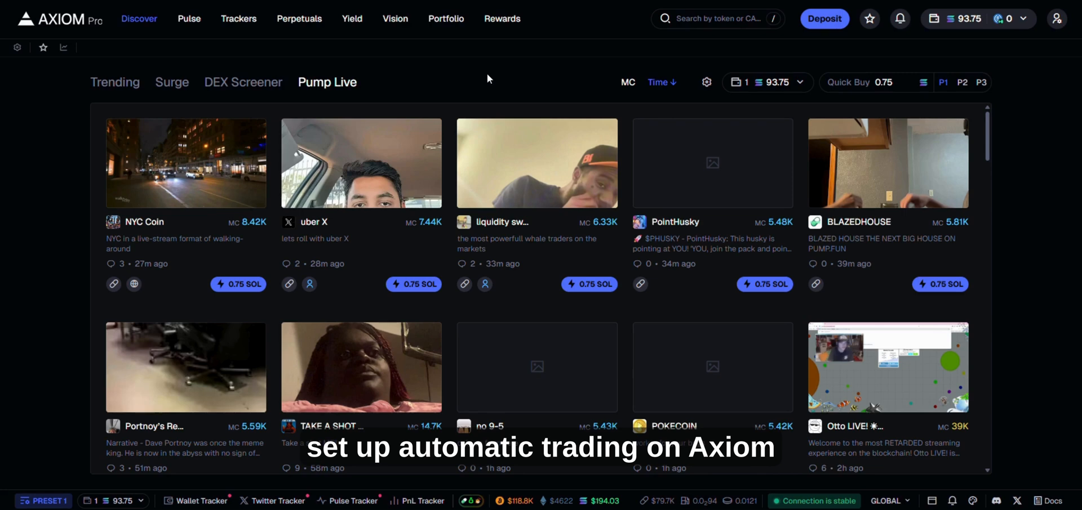
mouse_move(477, 82)
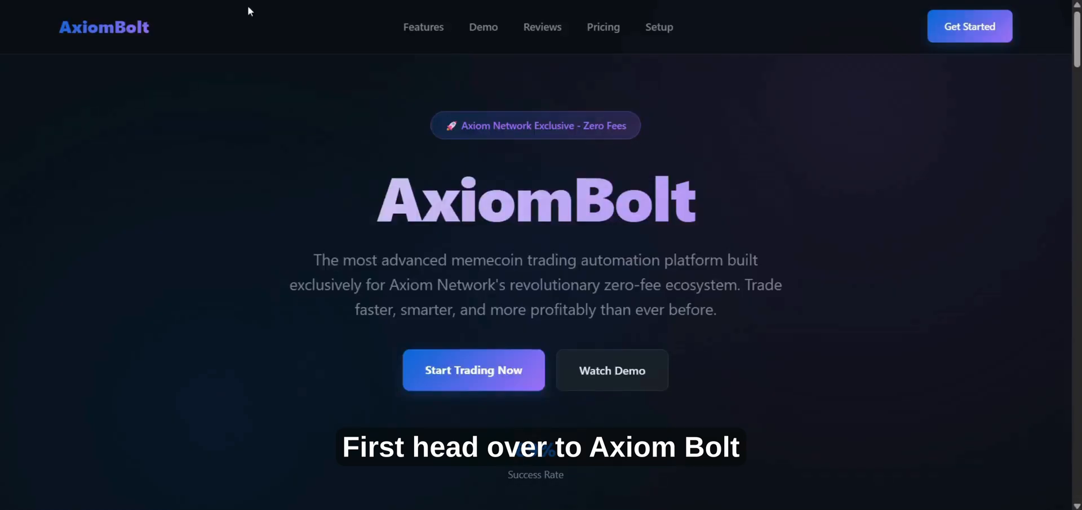
- Scroll down to the feature cards: Military-Grade Security, Intelligent Auto-Trading and Comprehensive Analytics
scroll("down", 3)
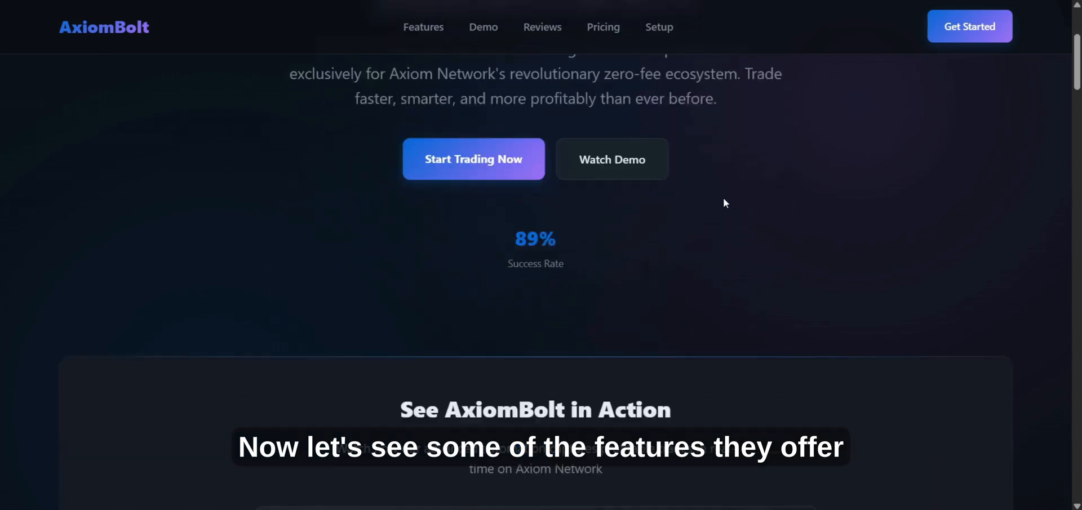
scroll("down", 3)
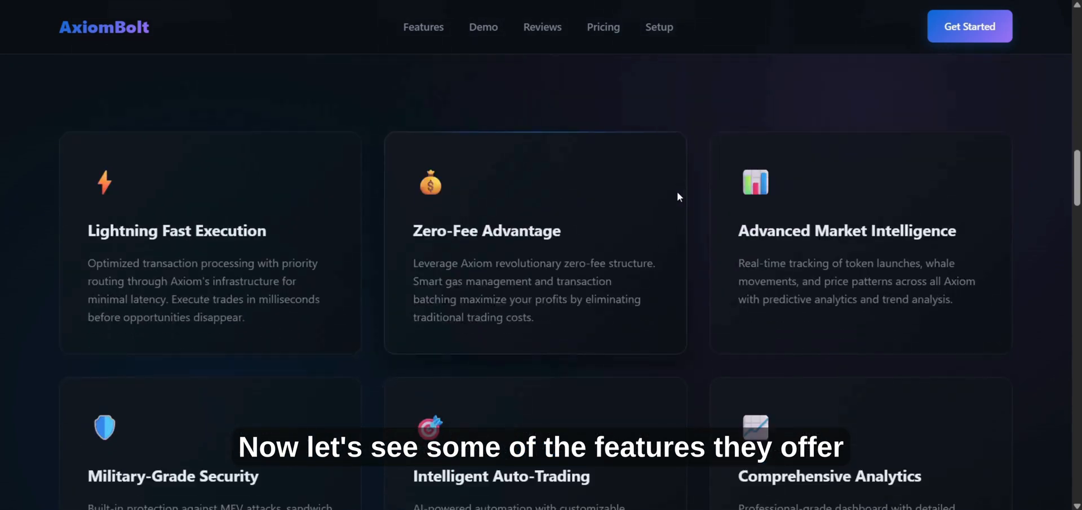
scroll("down", 3)
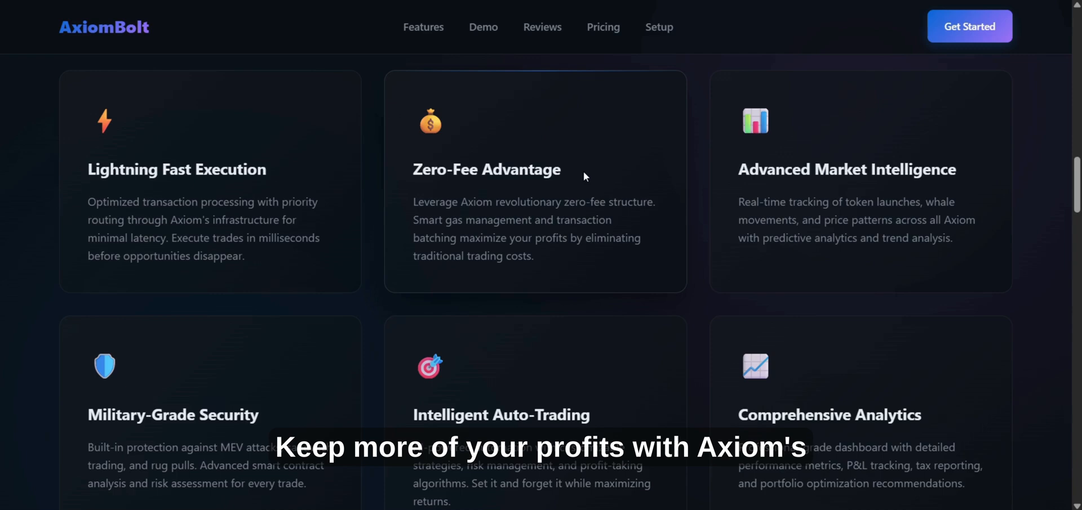
mouse_move(588, 184)
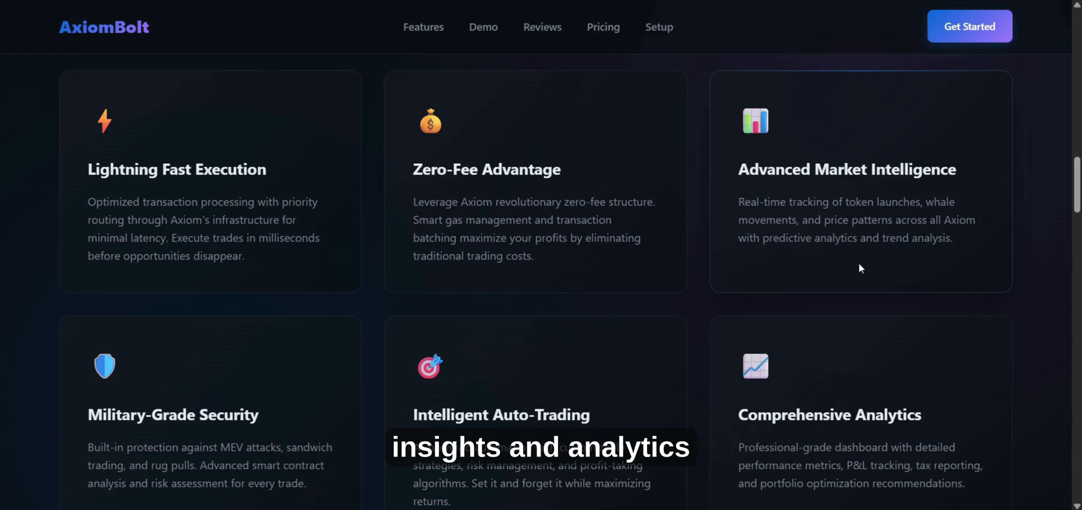
scroll("down", 3)
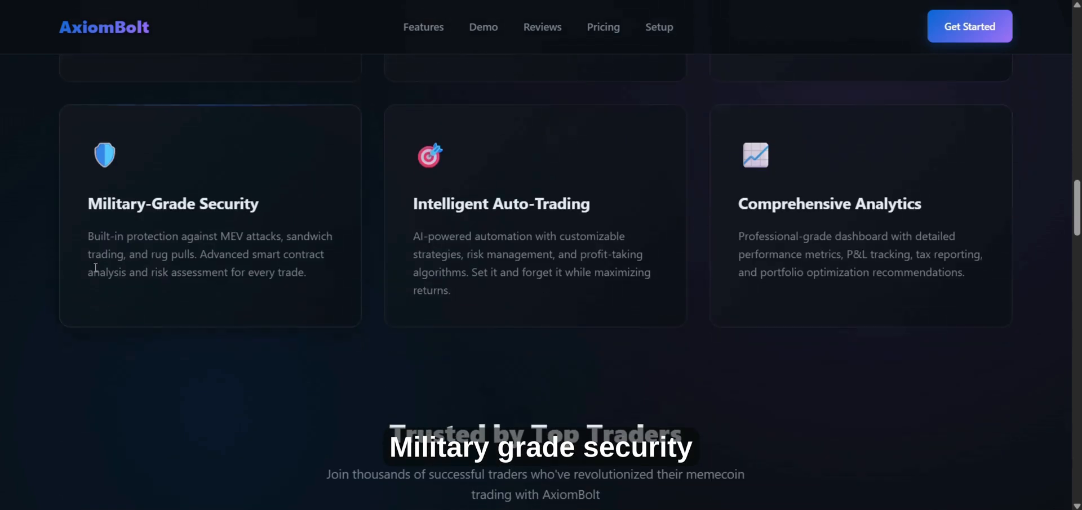
mouse_move(190, 249)
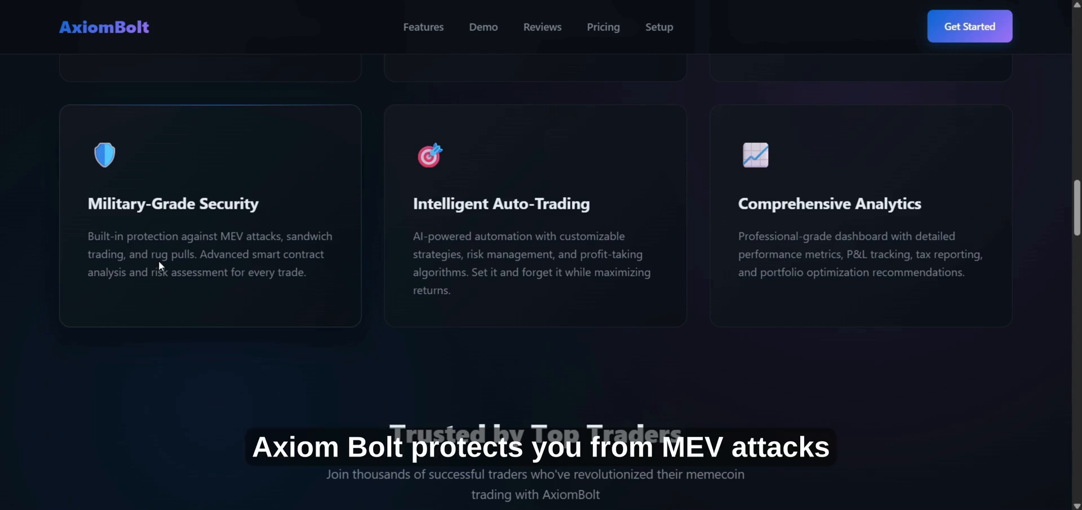
mouse_move(191, 265)
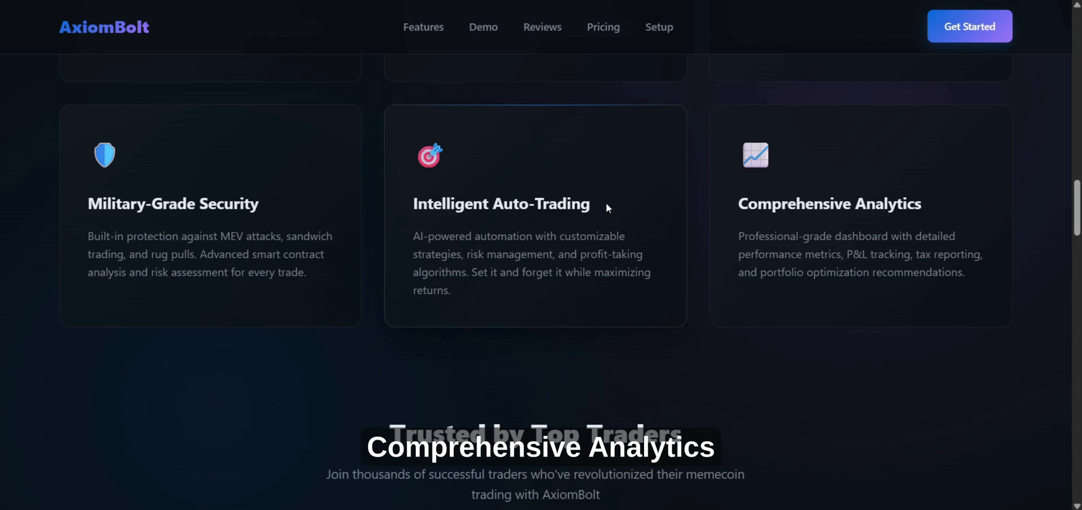
mouse_move(901, 195)
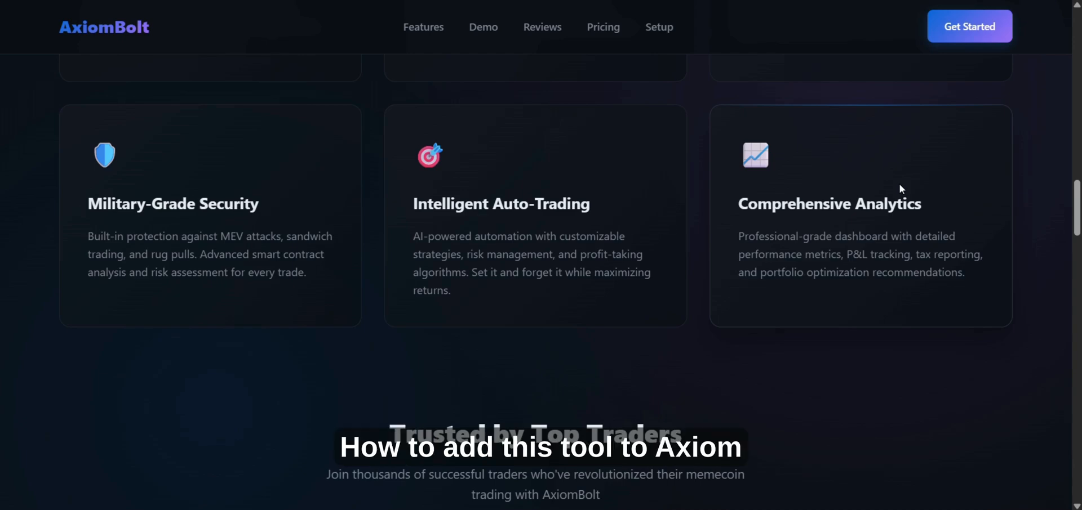
scroll("down", 3)
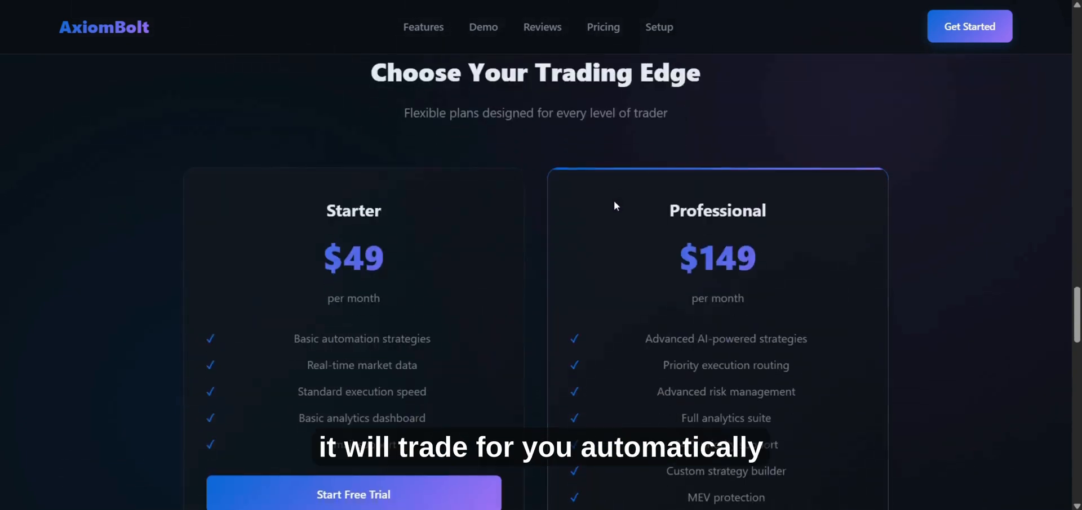
- Scroll to the 'Start Trading in 60 Seconds' setup section and show the browser's bookmarks bar
scroll("down", 3)
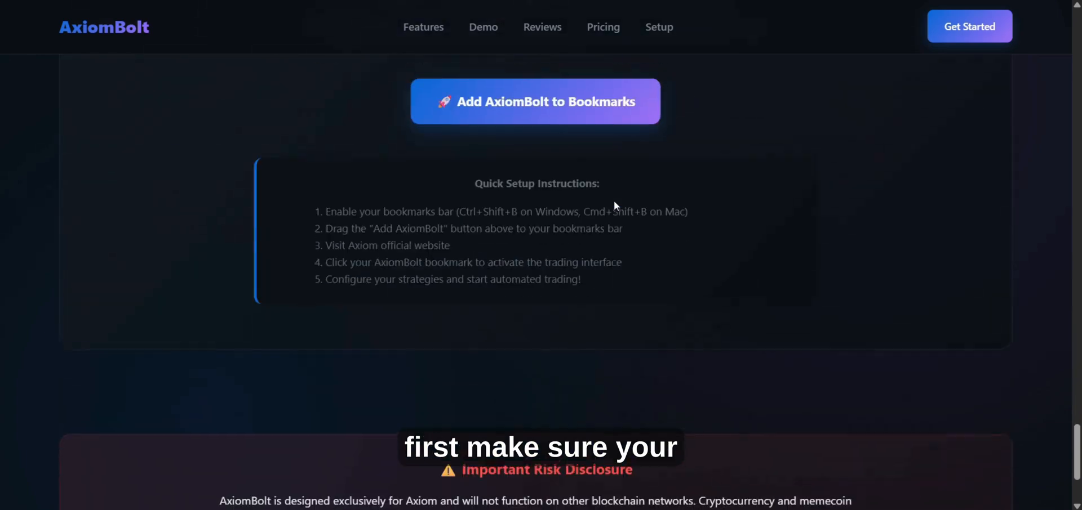
scroll("up", 3)
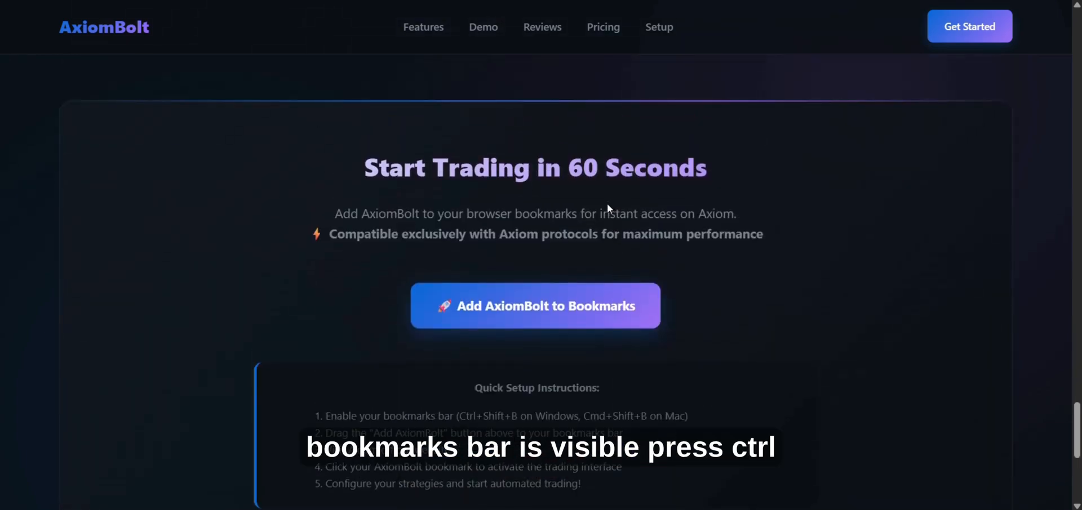
key("ctrl+shift+b")
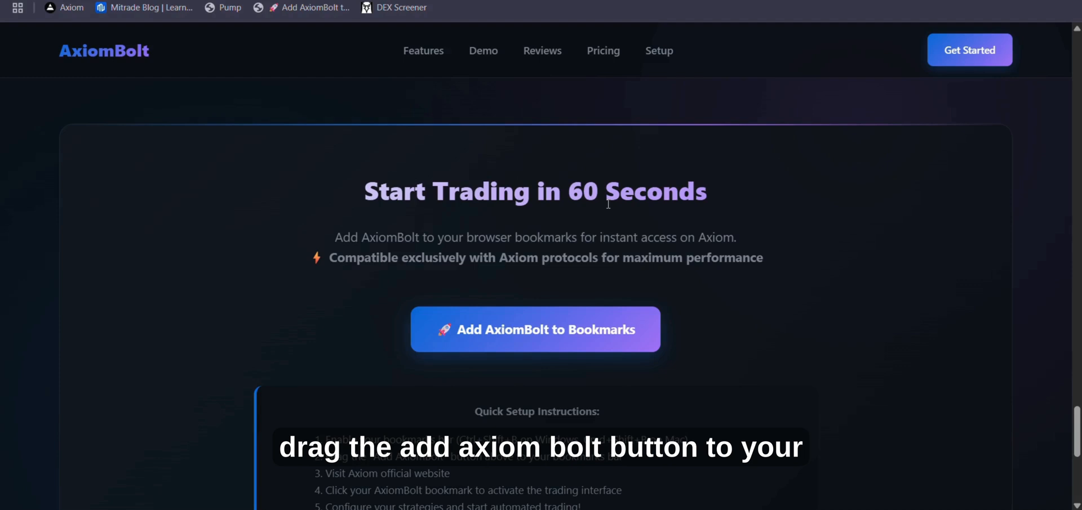
mouse_move(570, 341)
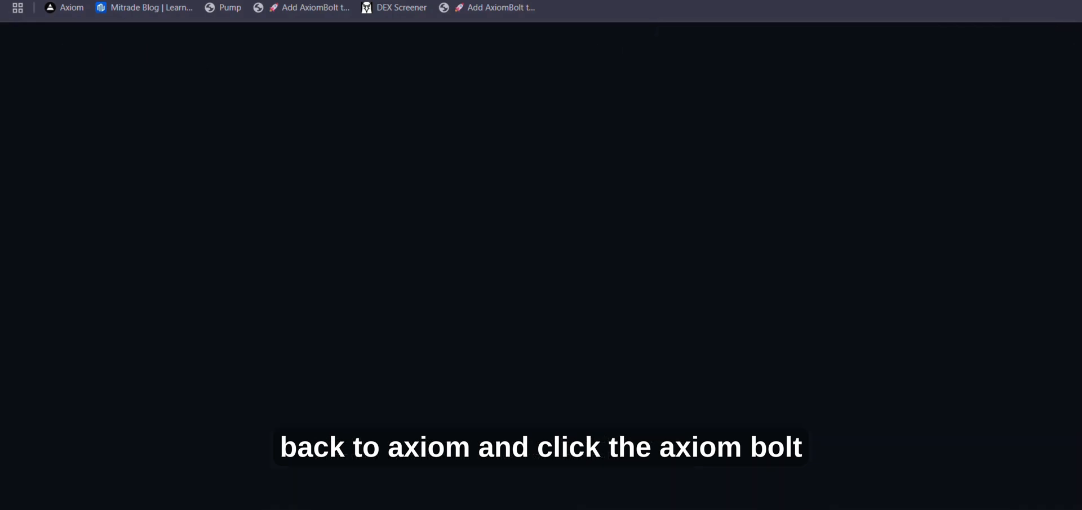
- Return to the Axiom Pro Pump Live tab and launch the AxiomBolt bookmark's trading suite
left_click(64, 7)
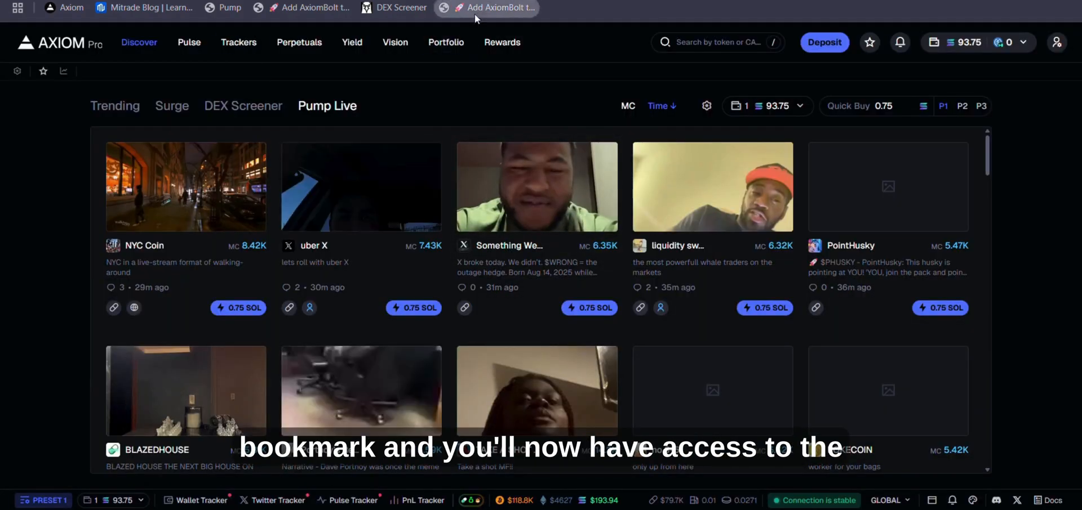
left_click(488, 8)
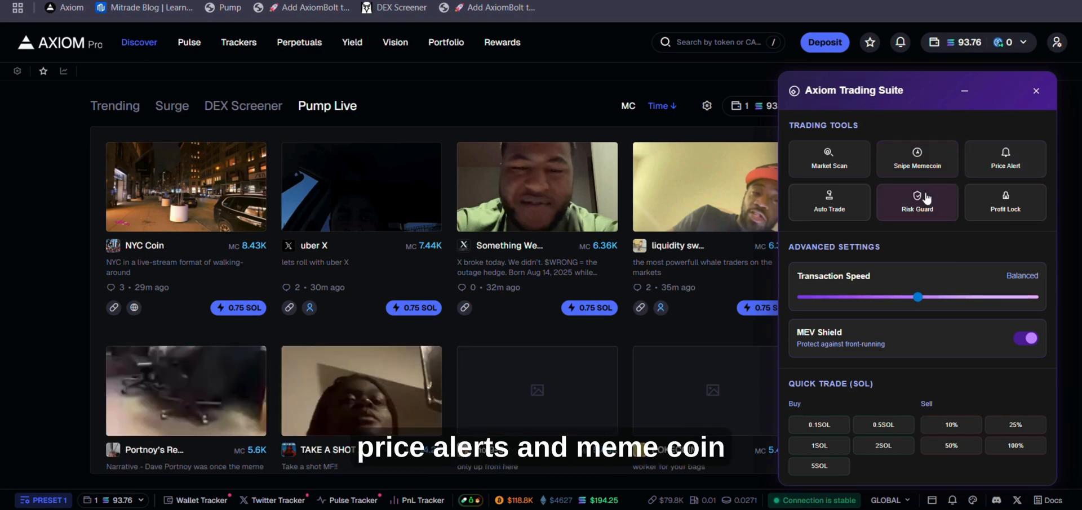
mouse_move(1004, 202)
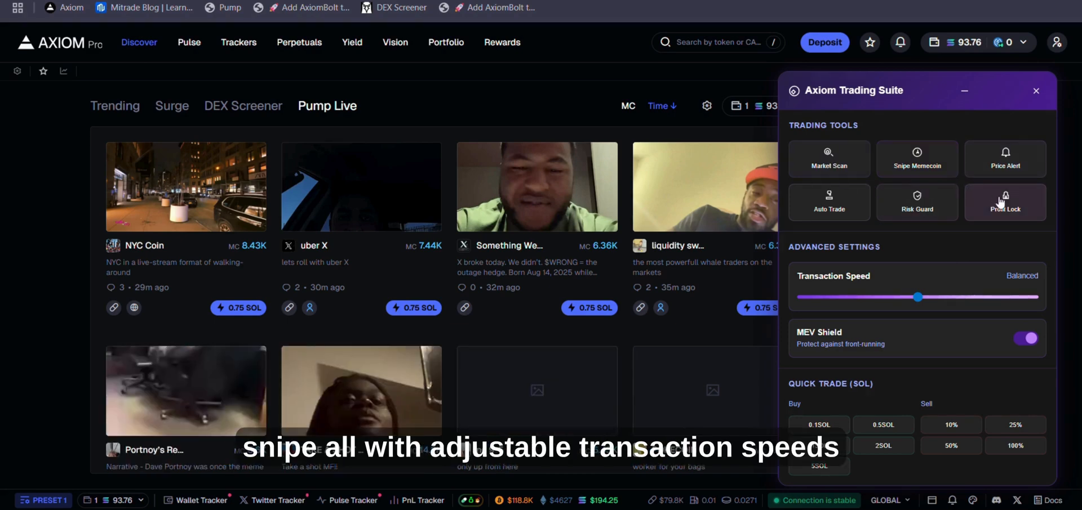
mouse_move(926, 259)
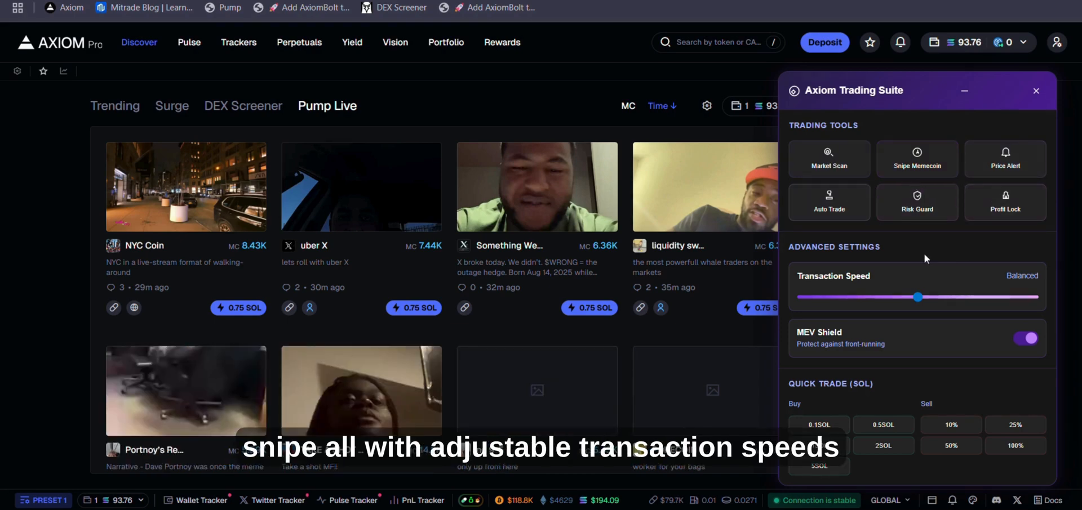
- Raise Transaction Speed from Balanced to High, keep MEV Shield on, and show Trackers wallets
left_click_drag(917, 297, 973, 298)
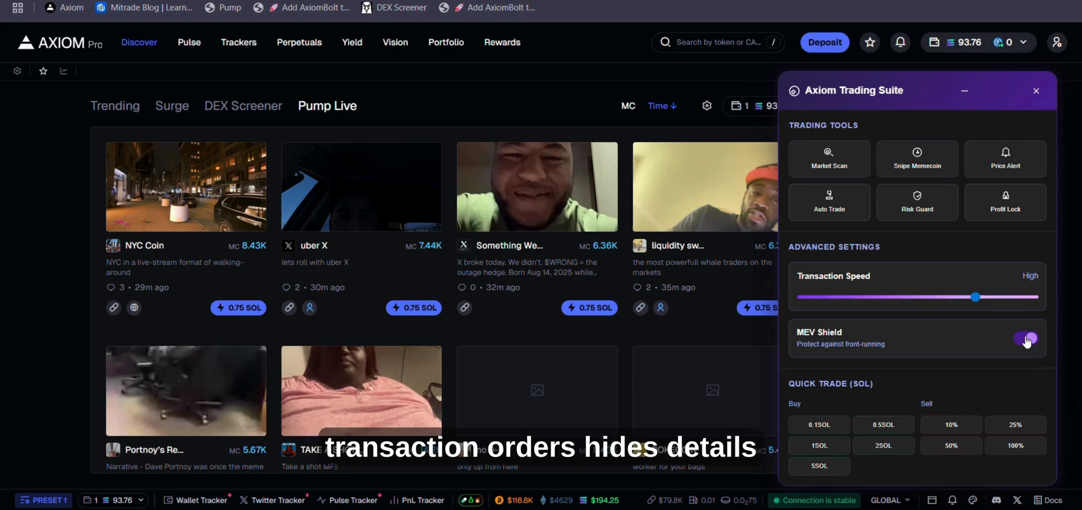
left_click(1026, 338)
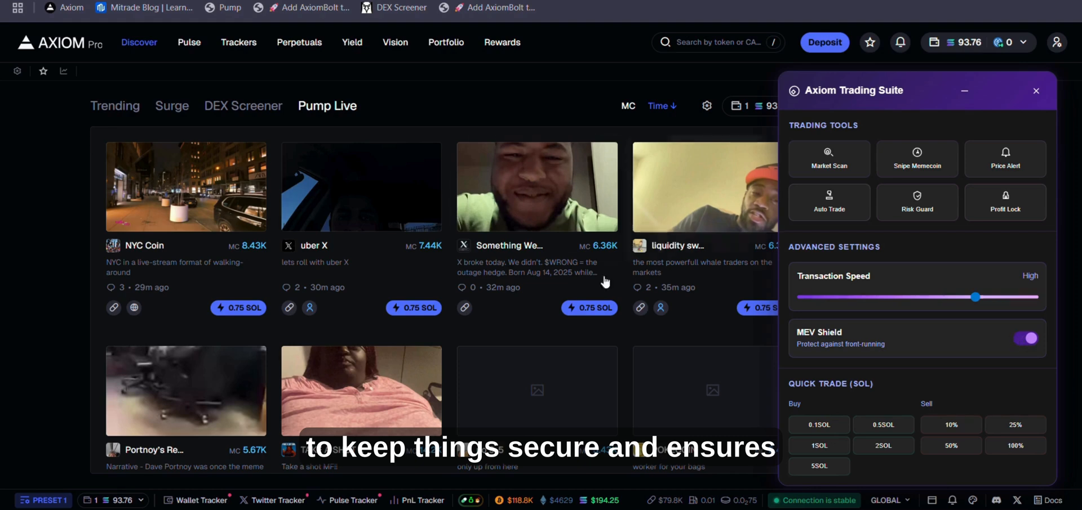
left_click(238, 43)
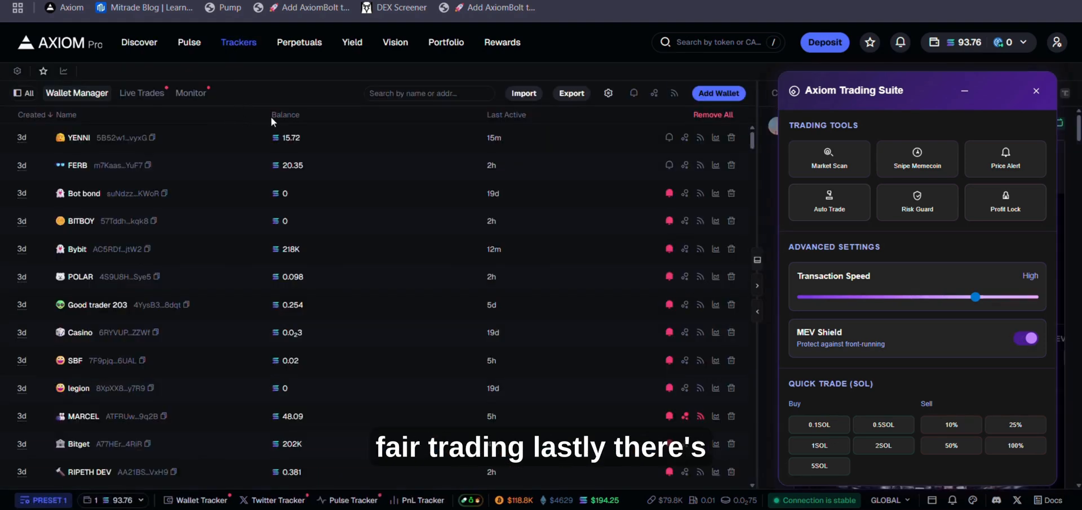
mouse_move(510, 172)
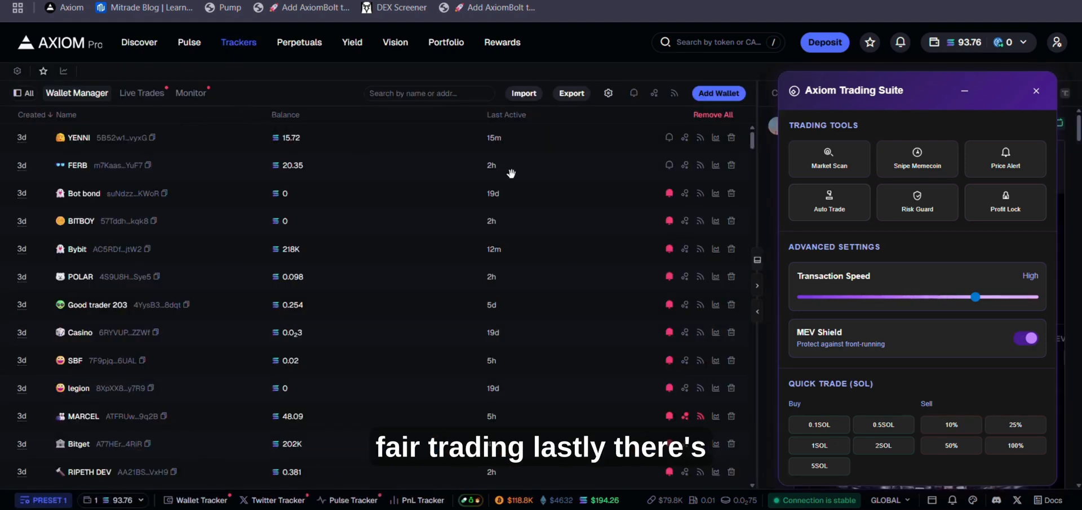